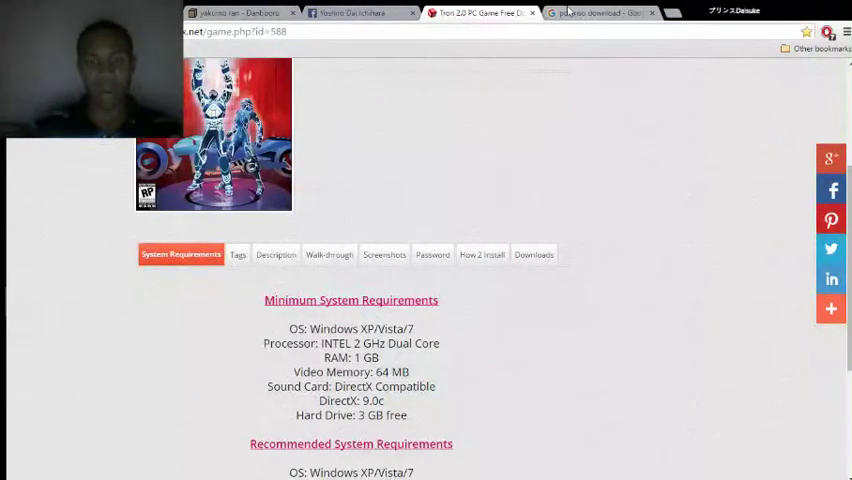
Scroll past Tron 2.0's system requirements and show its Downloads section with the MEGA link.
{"action": "scroll", "scroll_direction": "down", "scroll_amount": 3}
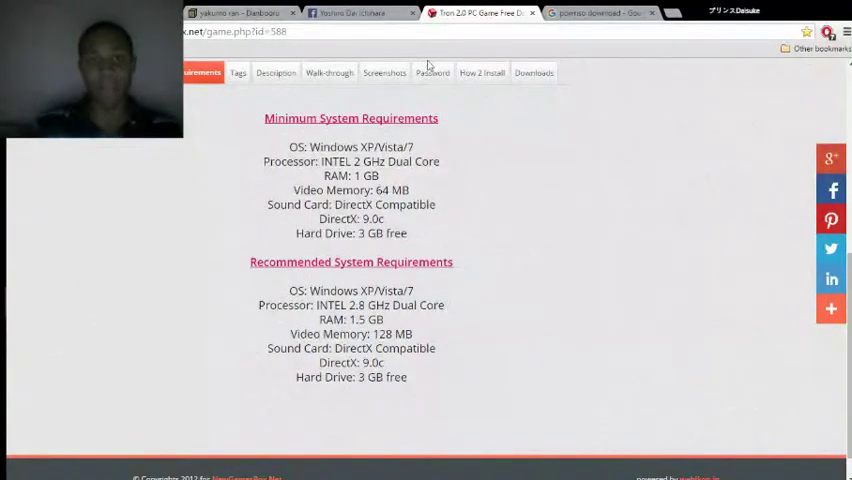
{"action": "left_click", "coordinate": [530, 72]}
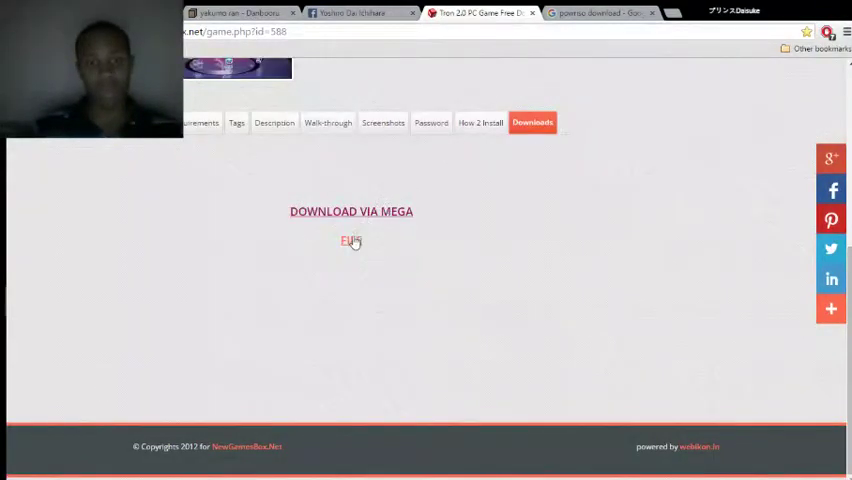
{"action": "left_click", "coordinate": [351, 241]}
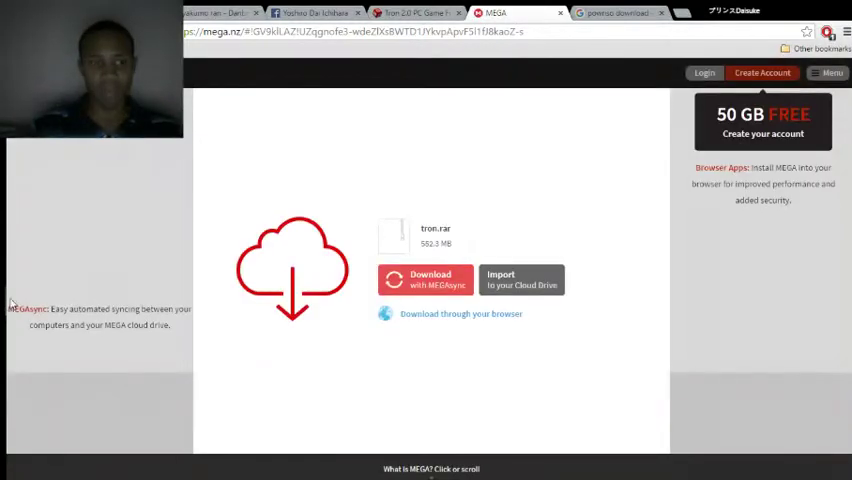
{"action": "mouse_move", "coordinate": [331, 330]}
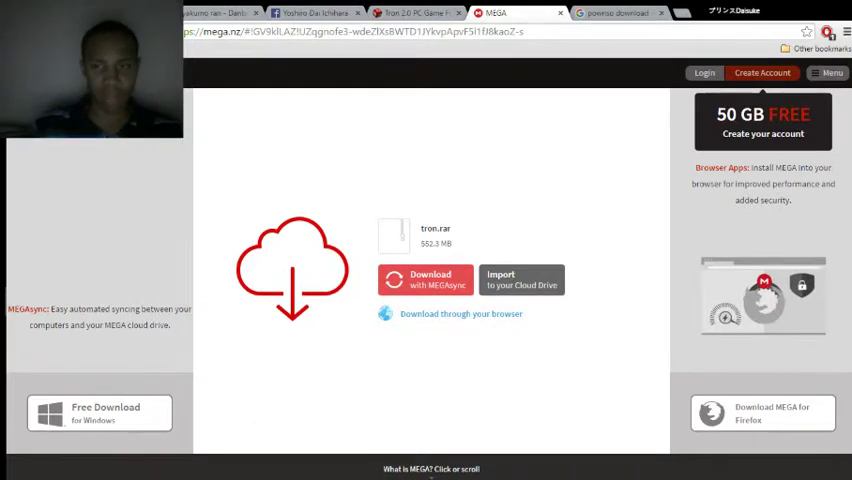
{"action": "mouse_move", "coordinate": [454, 320]}
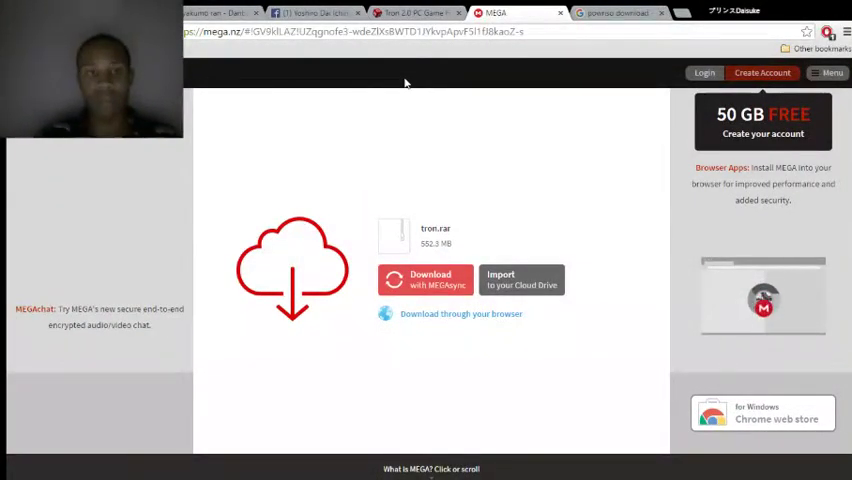
{"action": "mouse_move", "coordinate": [198, 131]}
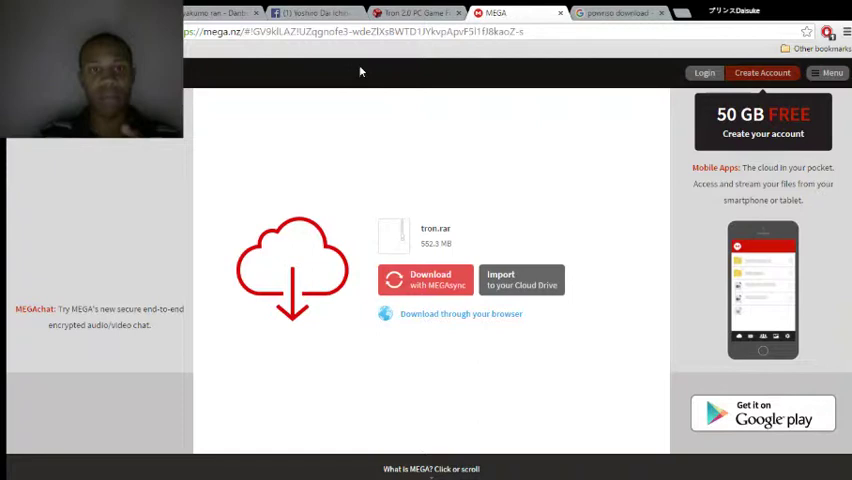
Return to the Tron 2.0 game page tab on NewGamesBox.
{"action": "left_click", "coordinate": [363, 12]}
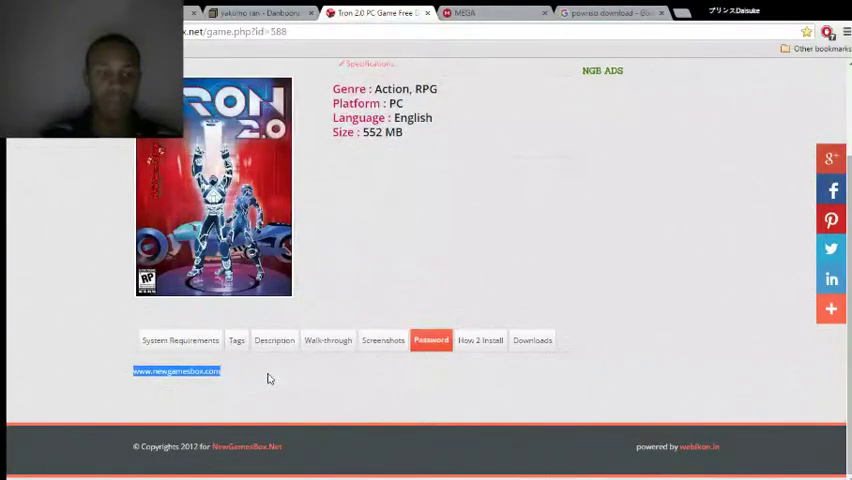
{"action": "mouse_move", "coordinate": [542, 210]}
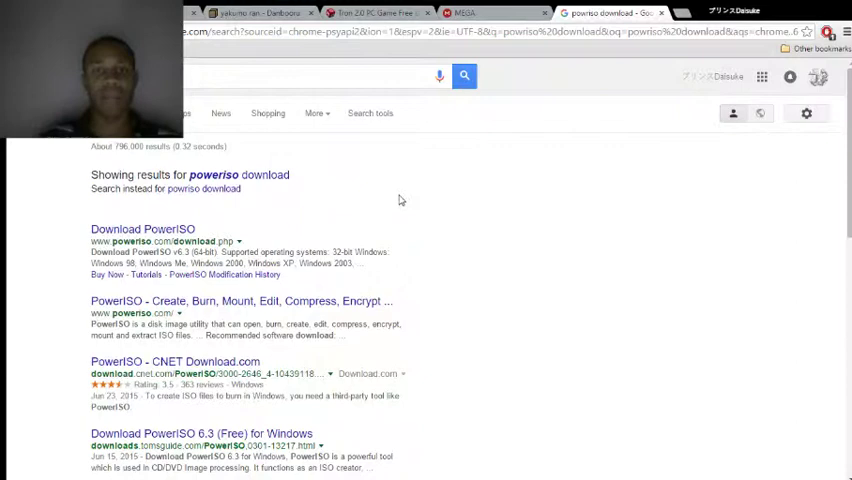
{"action": "mouse_move", "coordinate": [98, 235]}
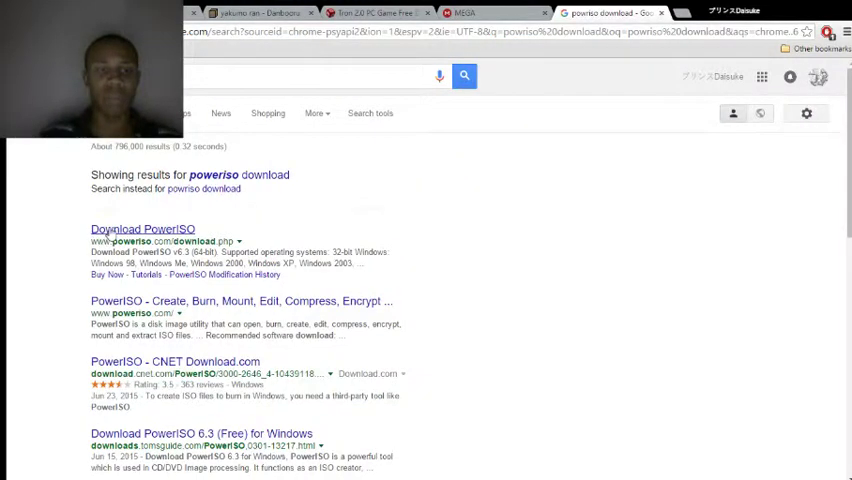
Open the Download PowerISO result from the 'poweriso download' Google search.
{"action": "left_click", "coordinate": [142, 228]}
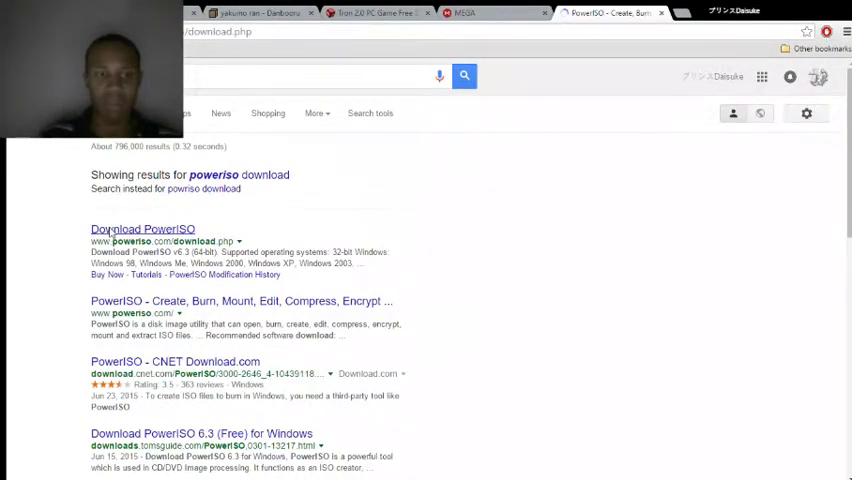
Load poweriso.com's download page listing PowerISO v6.3 32-bit and 64-bit.
{"action": "left_click", "coordinate": [142, 229]}
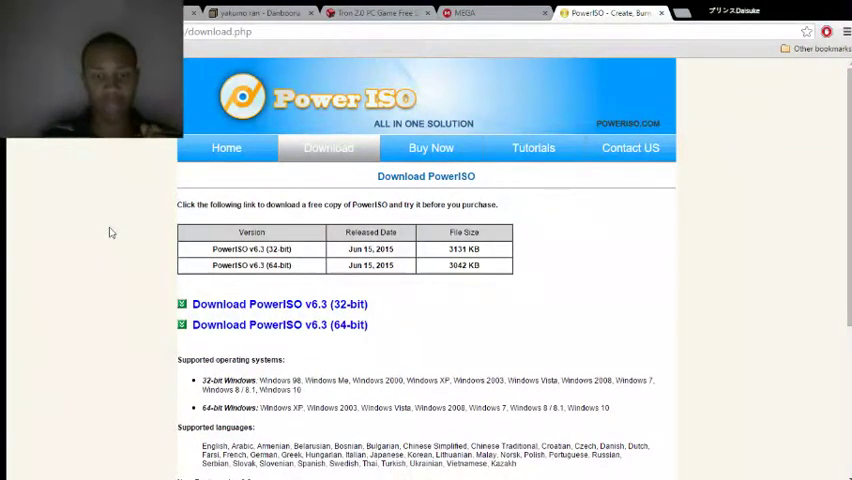
{"action": "mouse_move", "coordinate": [245, 310]}
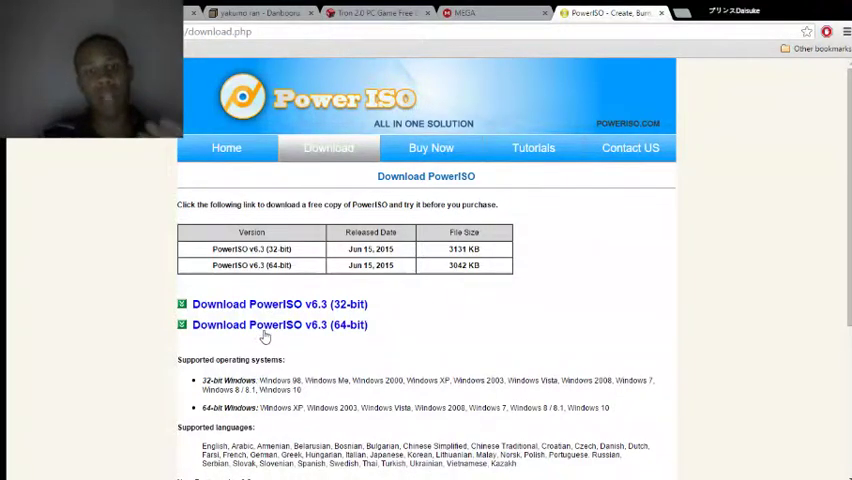
{"action": "mouse_move", "coordinate": [783, 12]}
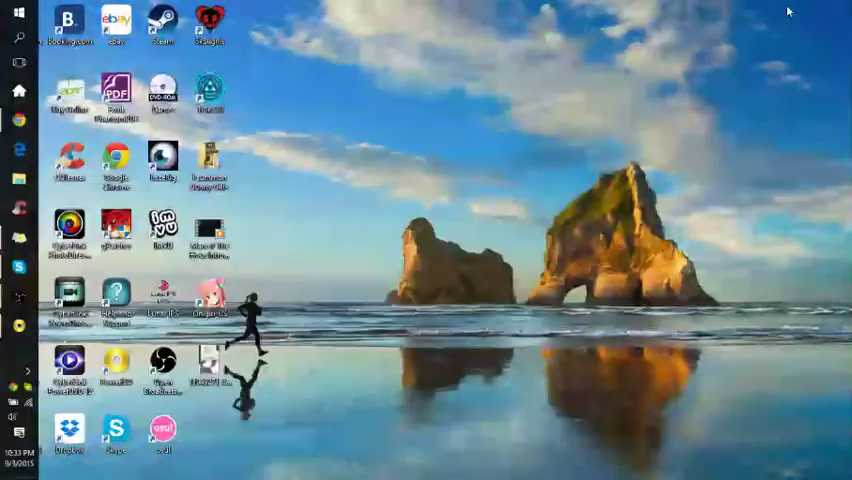
{"action": "mouse_move", "coordinate": [351, 304]}
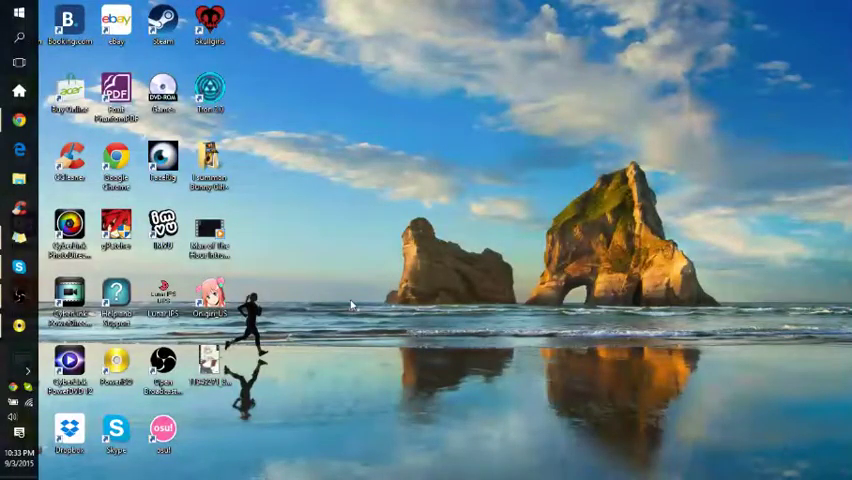